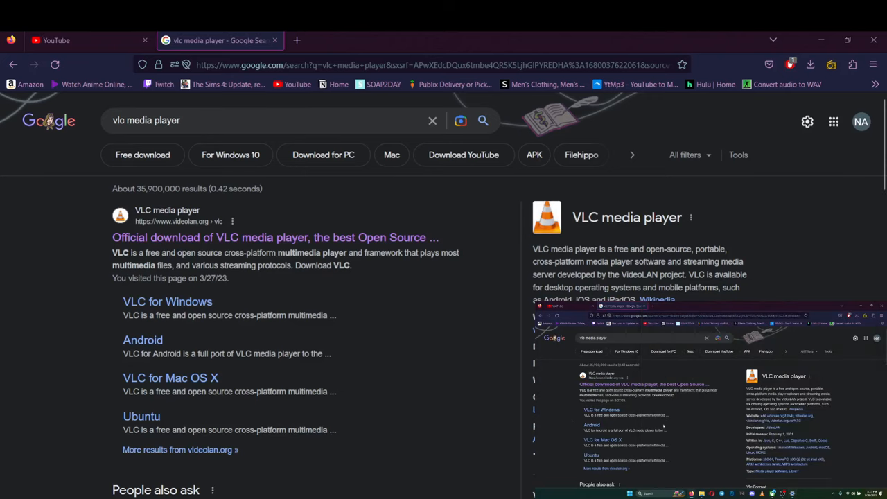
pyautogui.moveTo(275, 237)
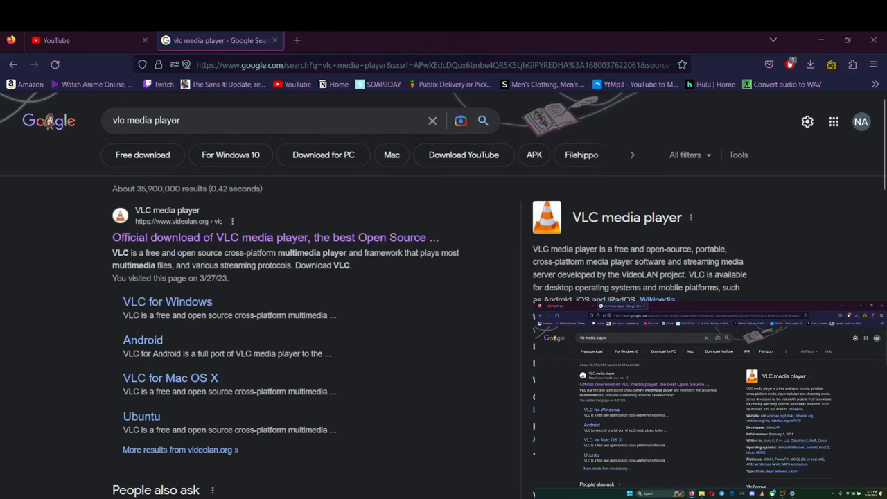
# Open the 'Official download of VLC media player' result from the Google search
pyautogui.click(273, 237)
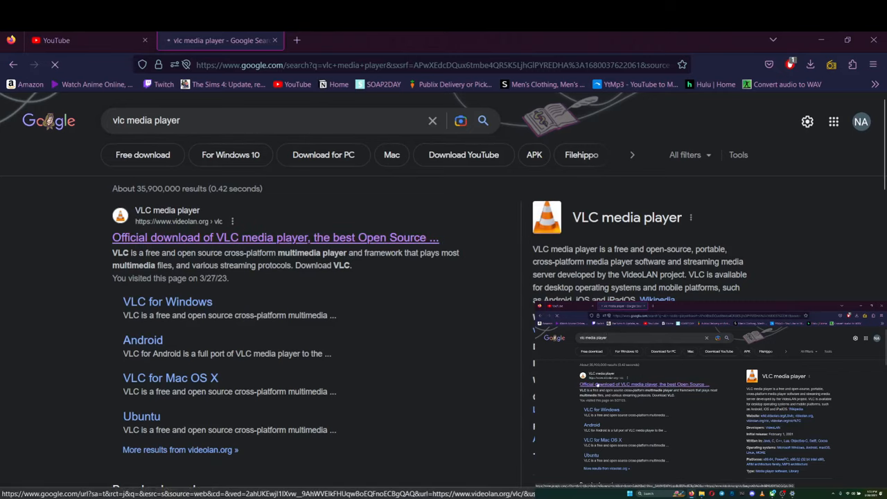
# Load the videolan.org VLC page offering the Windows 64-bit download
pyautogui.click(275, 237)
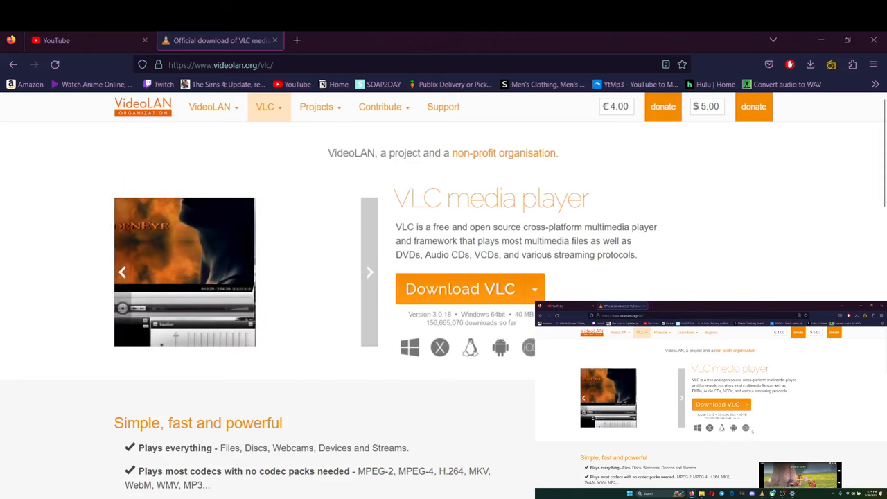
# Launch VLC from the taskbar, focus its window, and open the video area's context menu
pyautogui.click(369, 272)
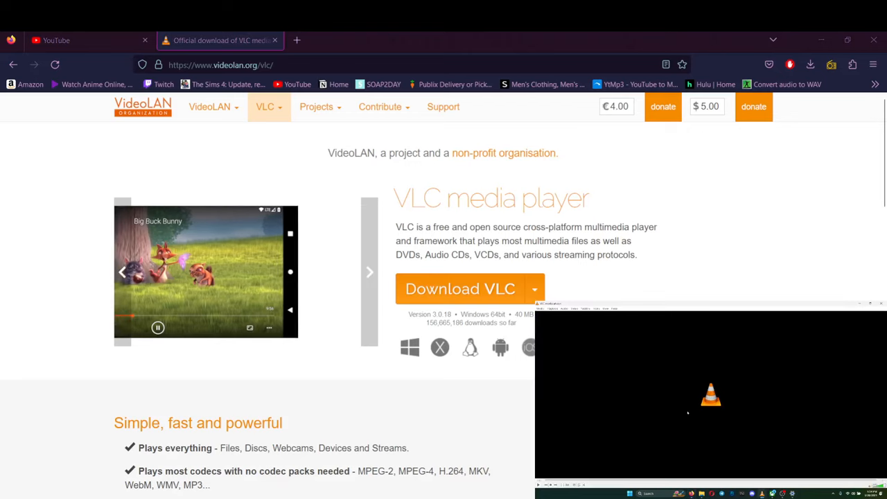
pyautogui.click(369, 271)
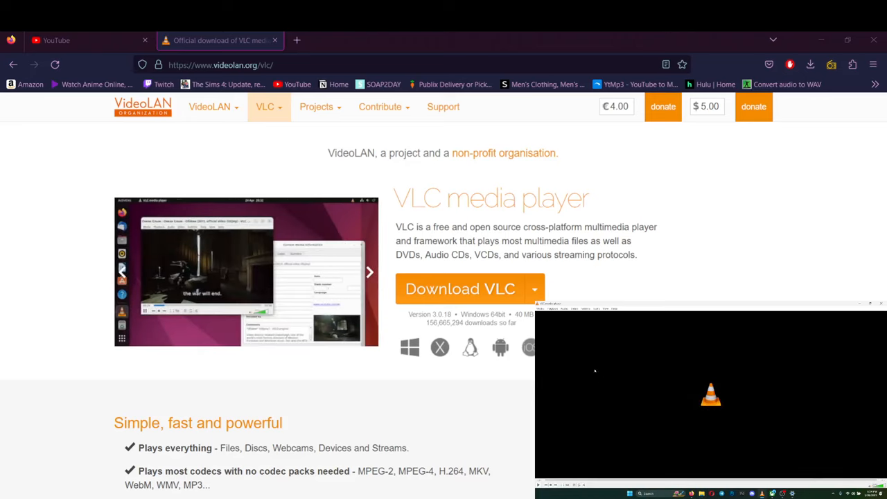
pyautogui.rightClick(595, 372)
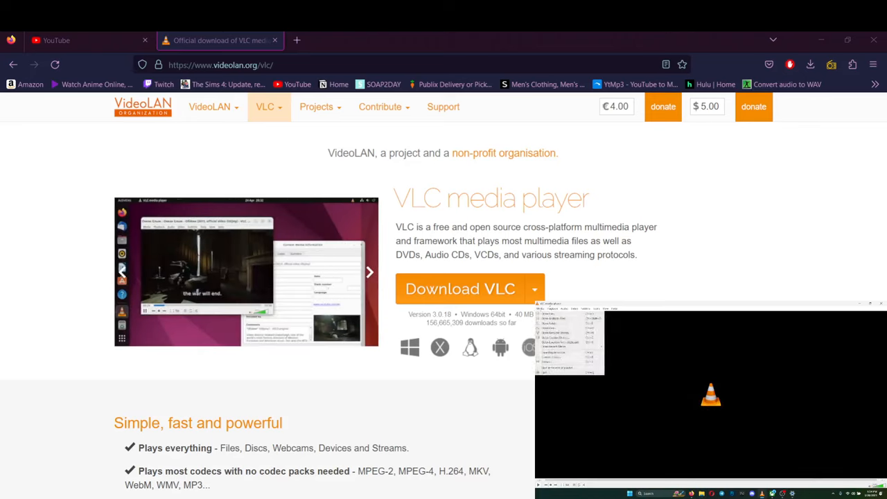